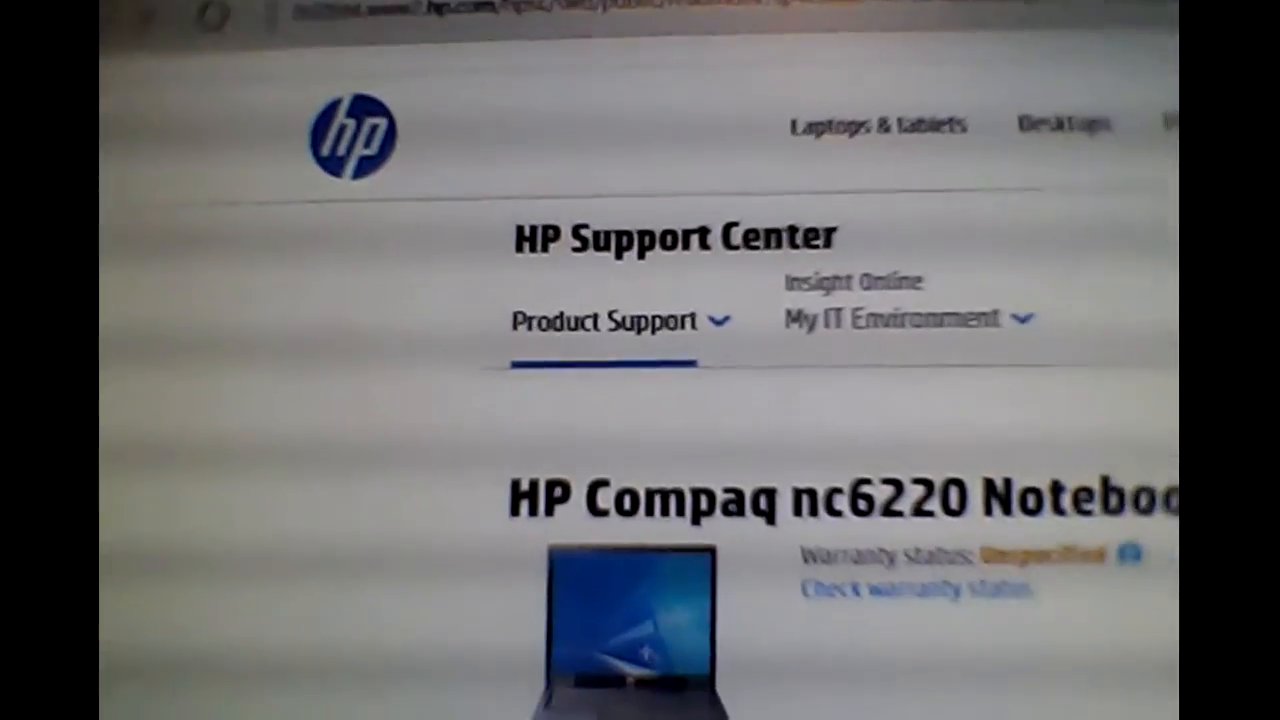
Scroll the nc6220 Windows XP downloads page down to the BIOS section with the HPQFlash F.16 package.
scroll(down, 3)
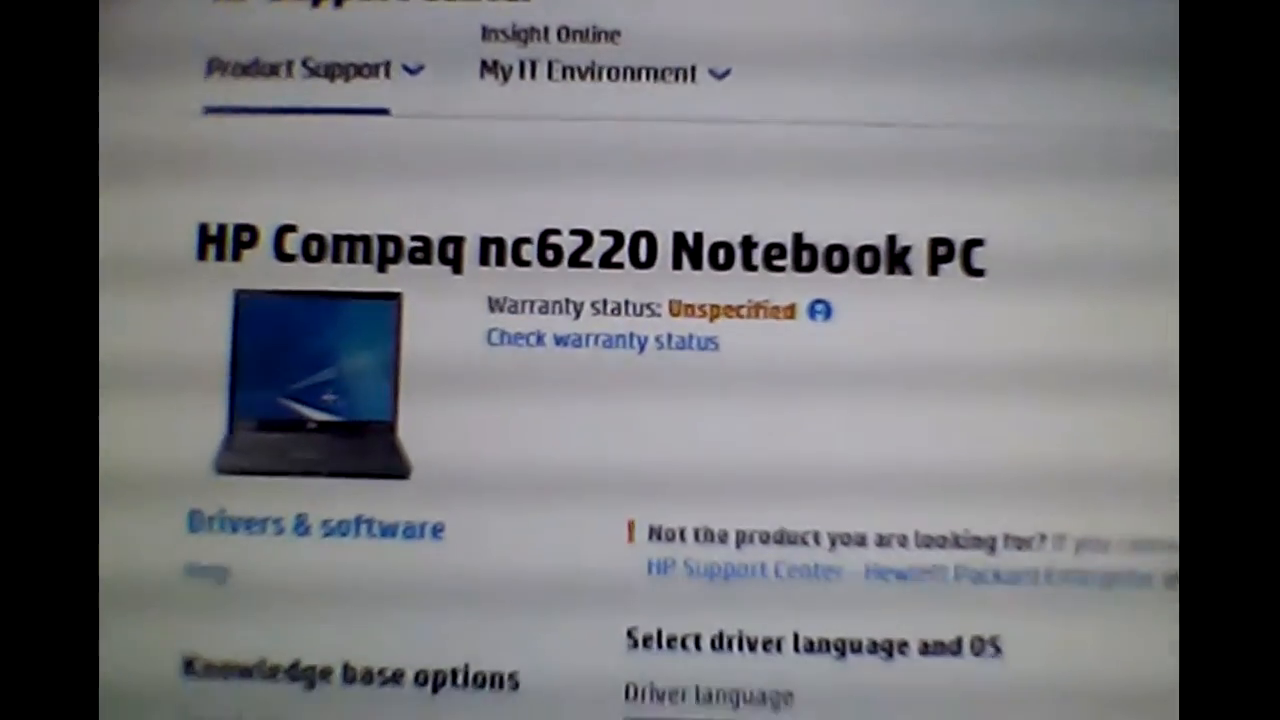
scroll(down, 3)
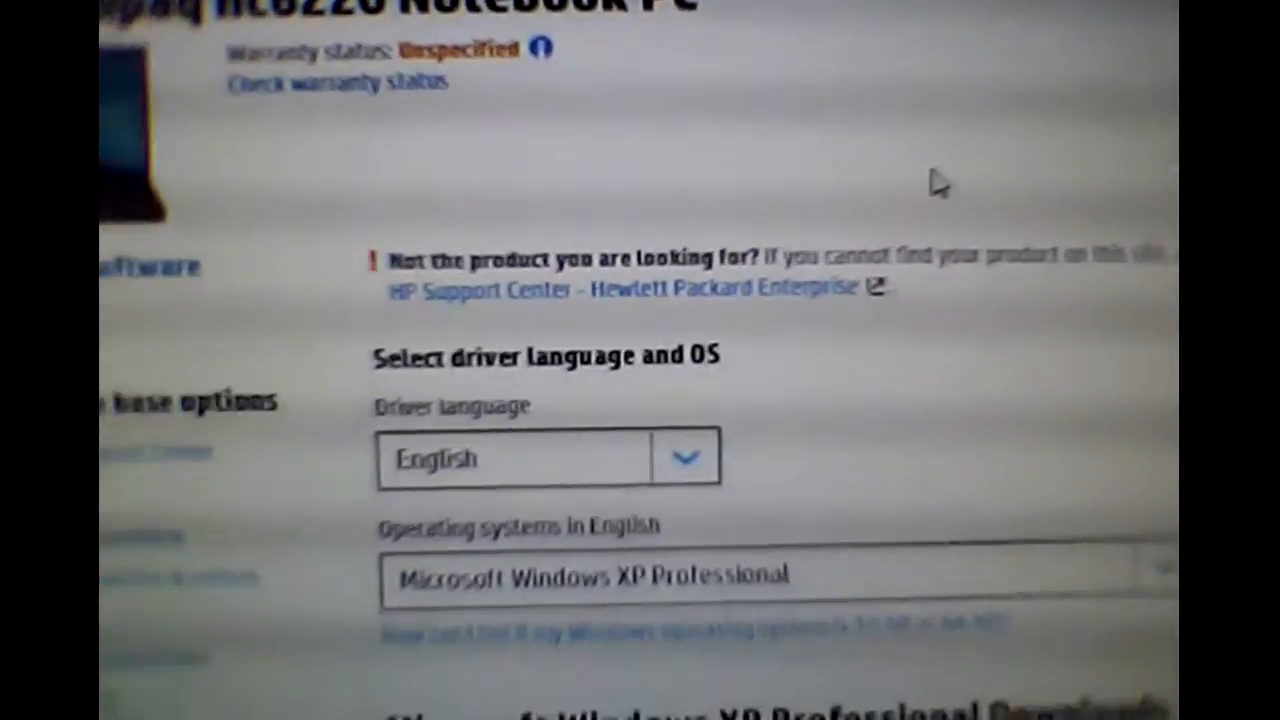
scroll(down, 3)
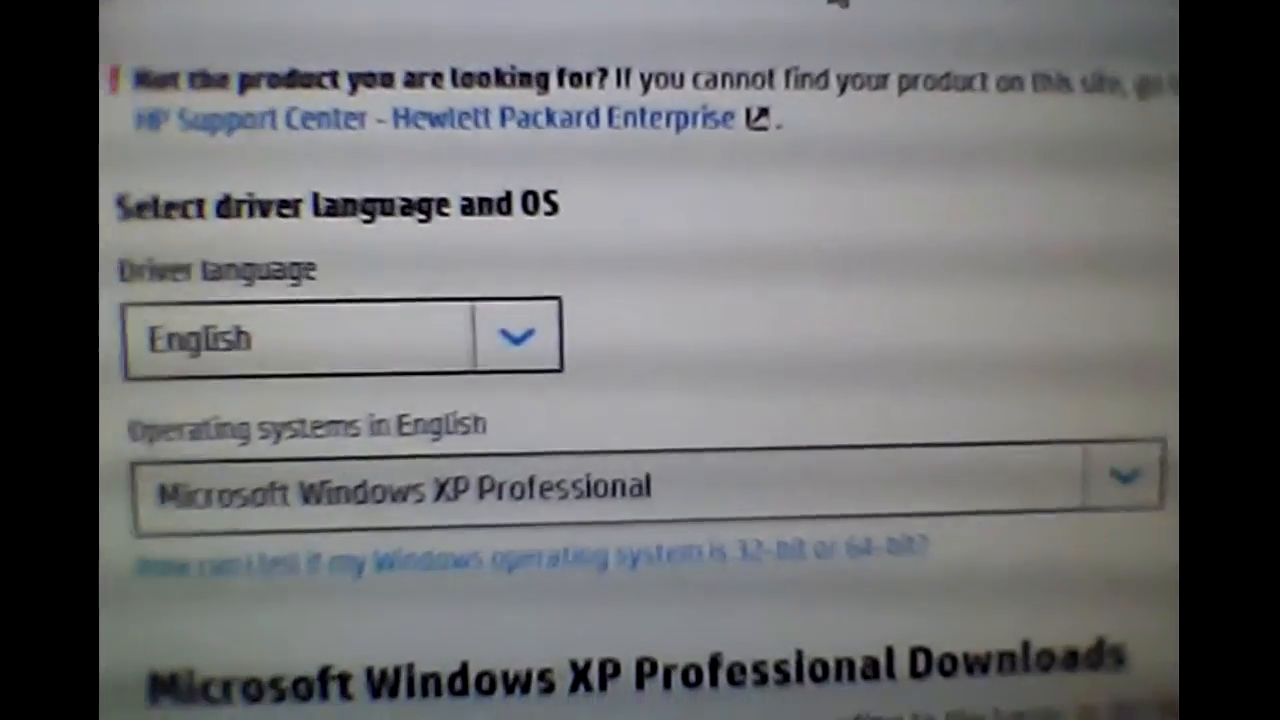
scroll(down, 3)
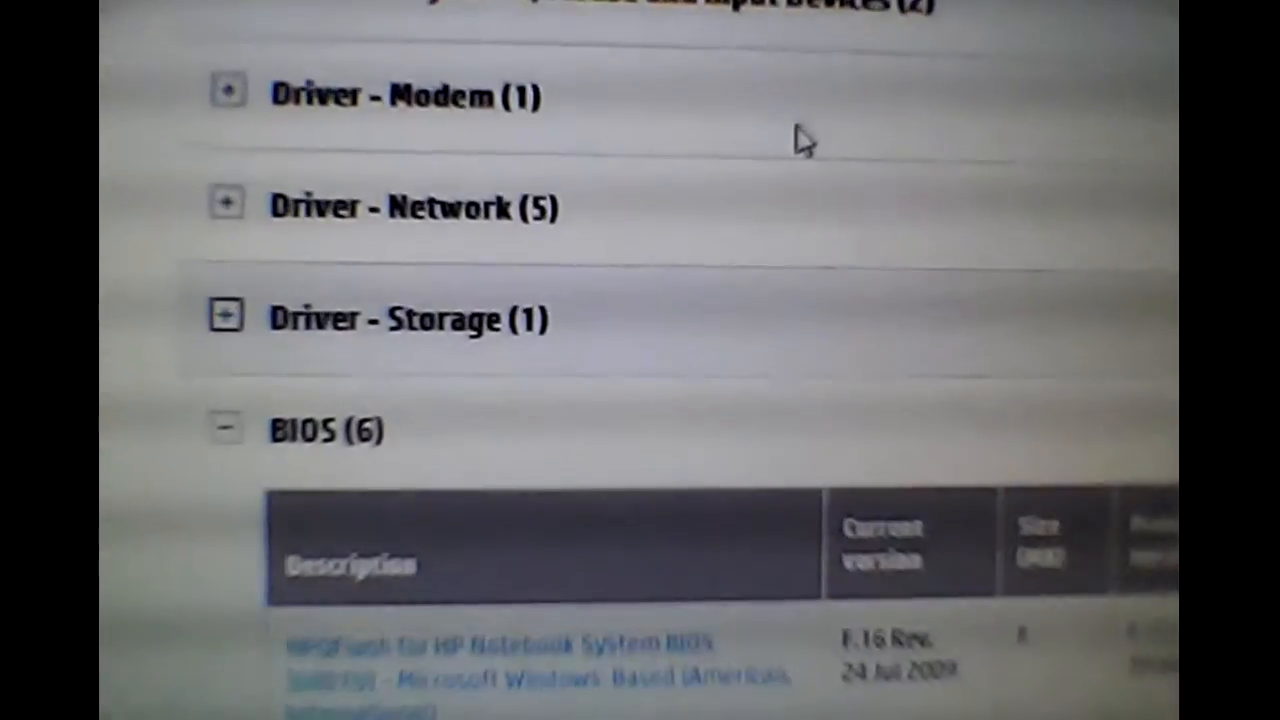
scroll(down, 3)
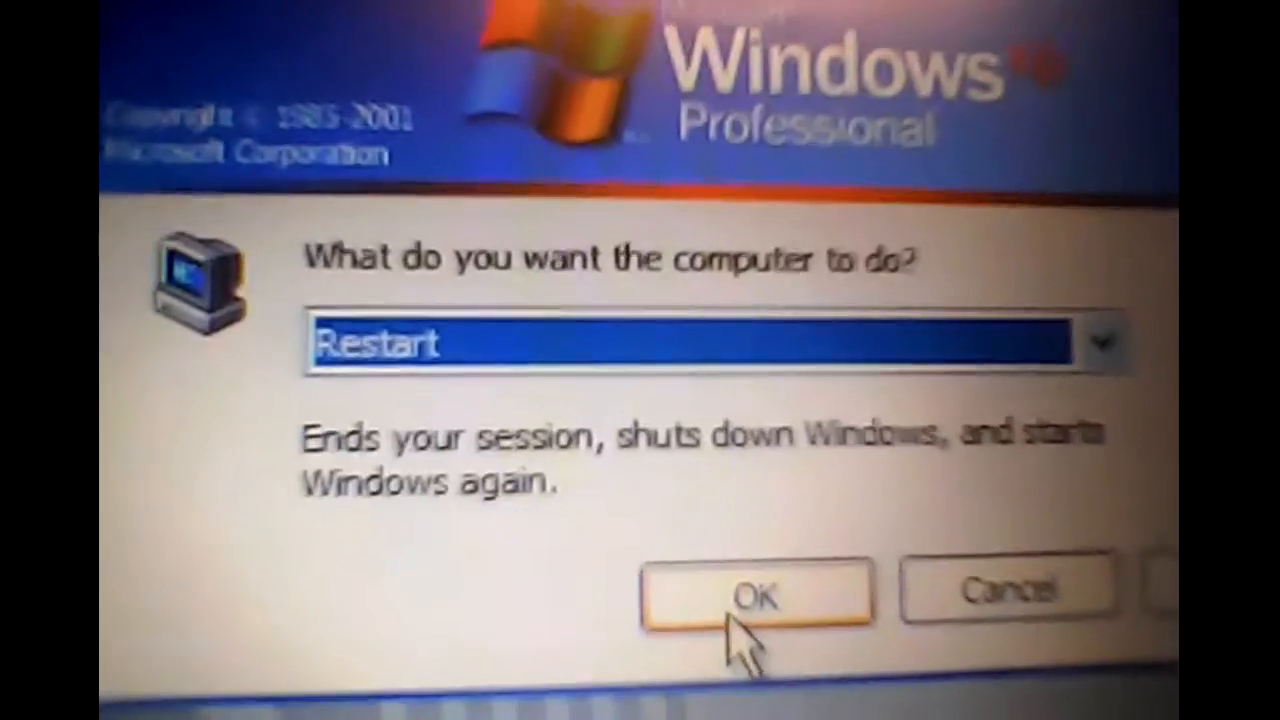
Confirm restarting the computer from the Turn Off Computer dialog.
click(756, 596)
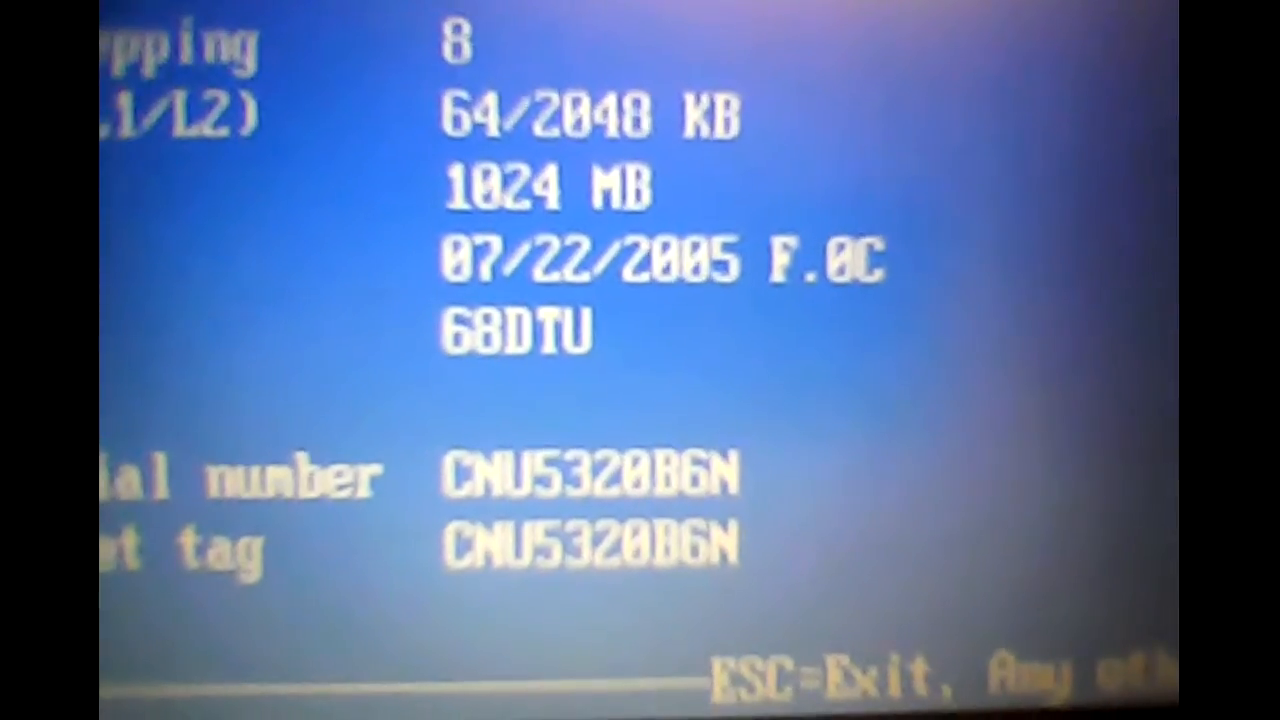
Leave the BIOS Setup Utility with Escape after noting BIOS F.0C, and continue booting.
key(Escape)
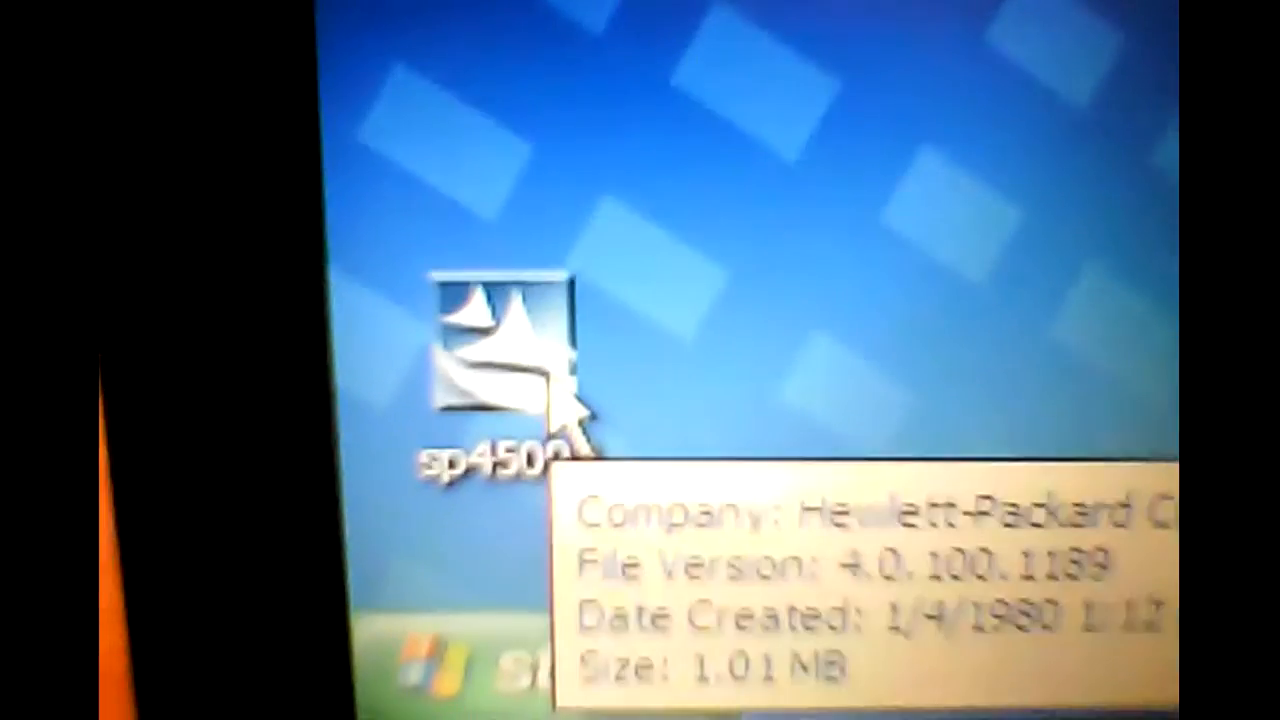
Launch the downloaded SoftPaq and read its HPQFlash F.16 readme through to the copyright notice.
double_click(504, 360)
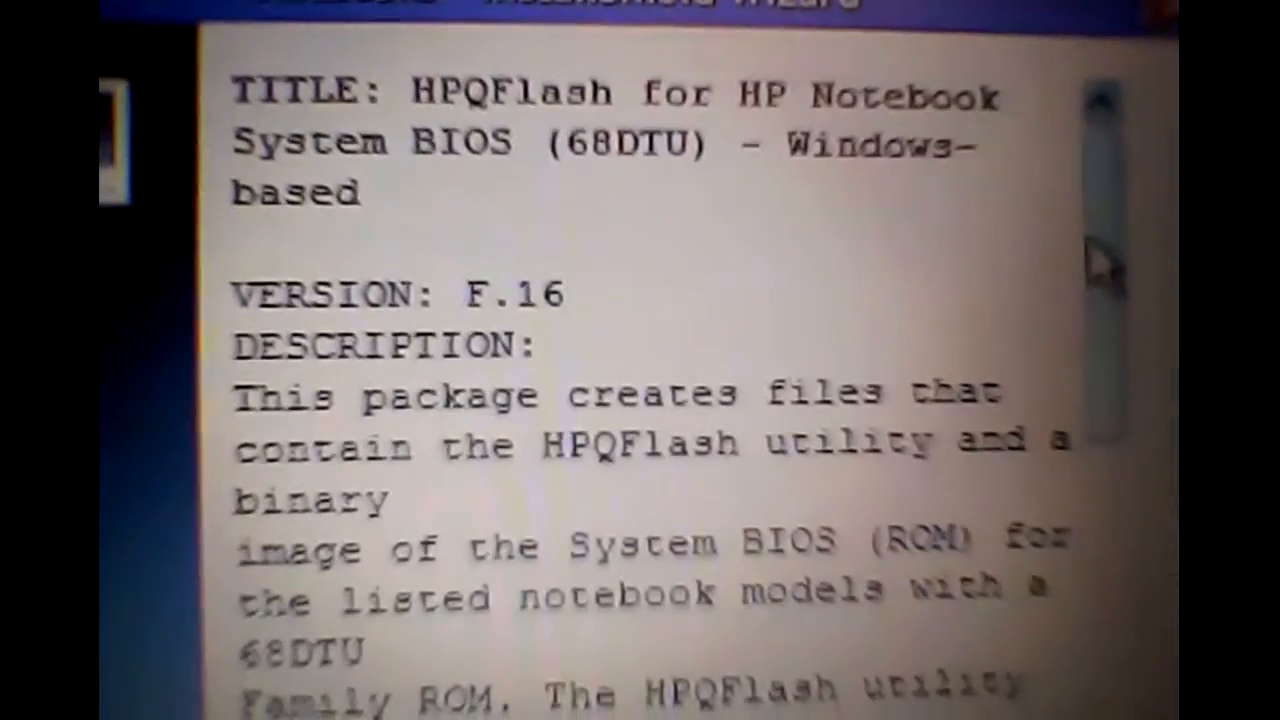
scroll(down, 3)
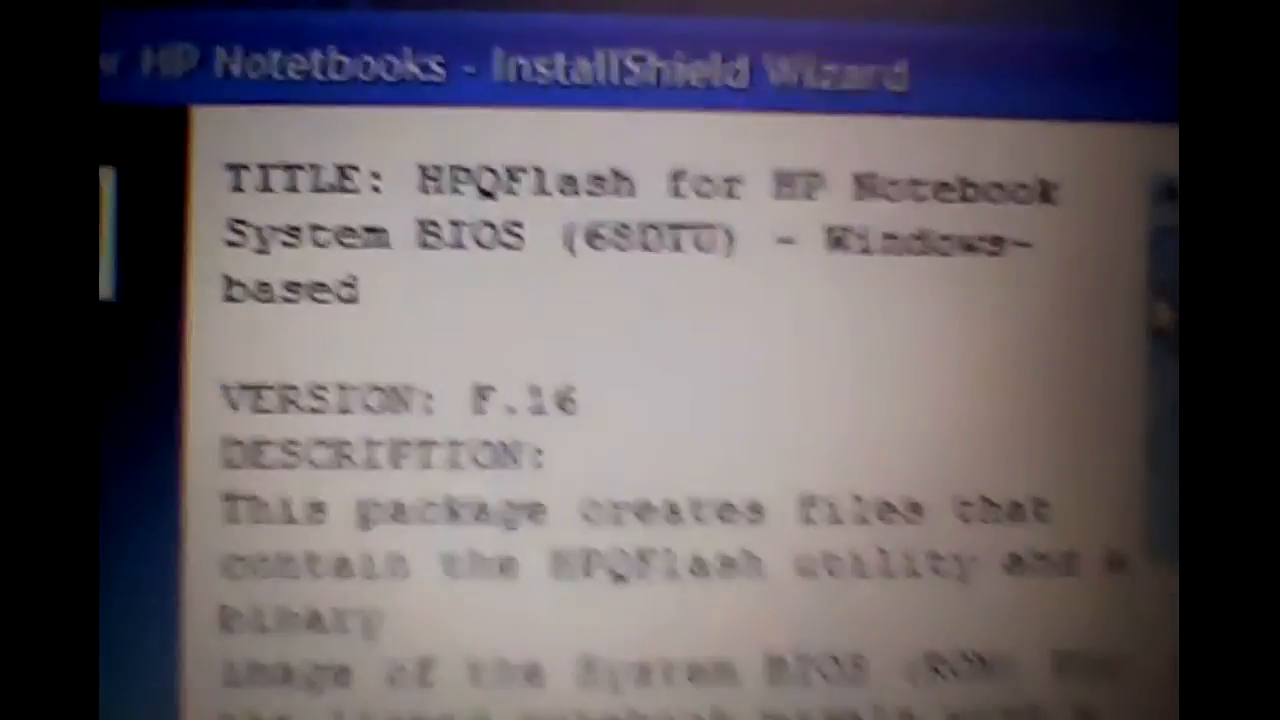
scroll(down, 3)
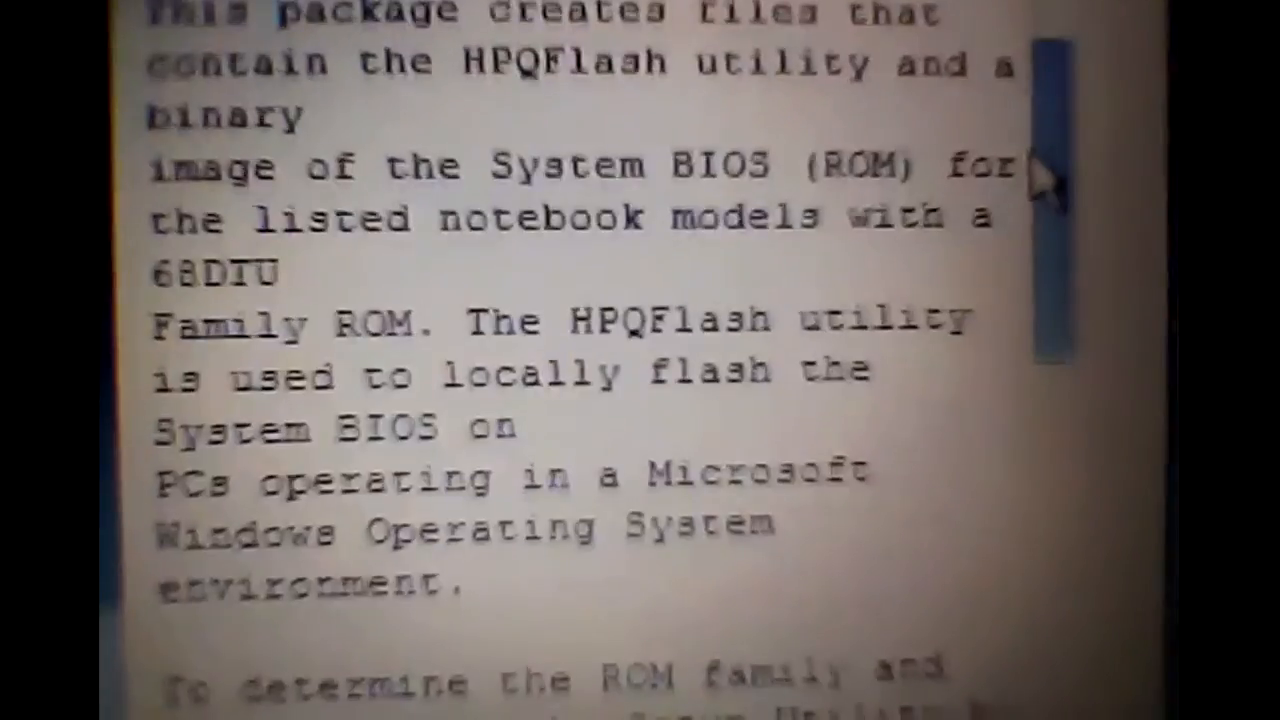
scroll(down, 3)
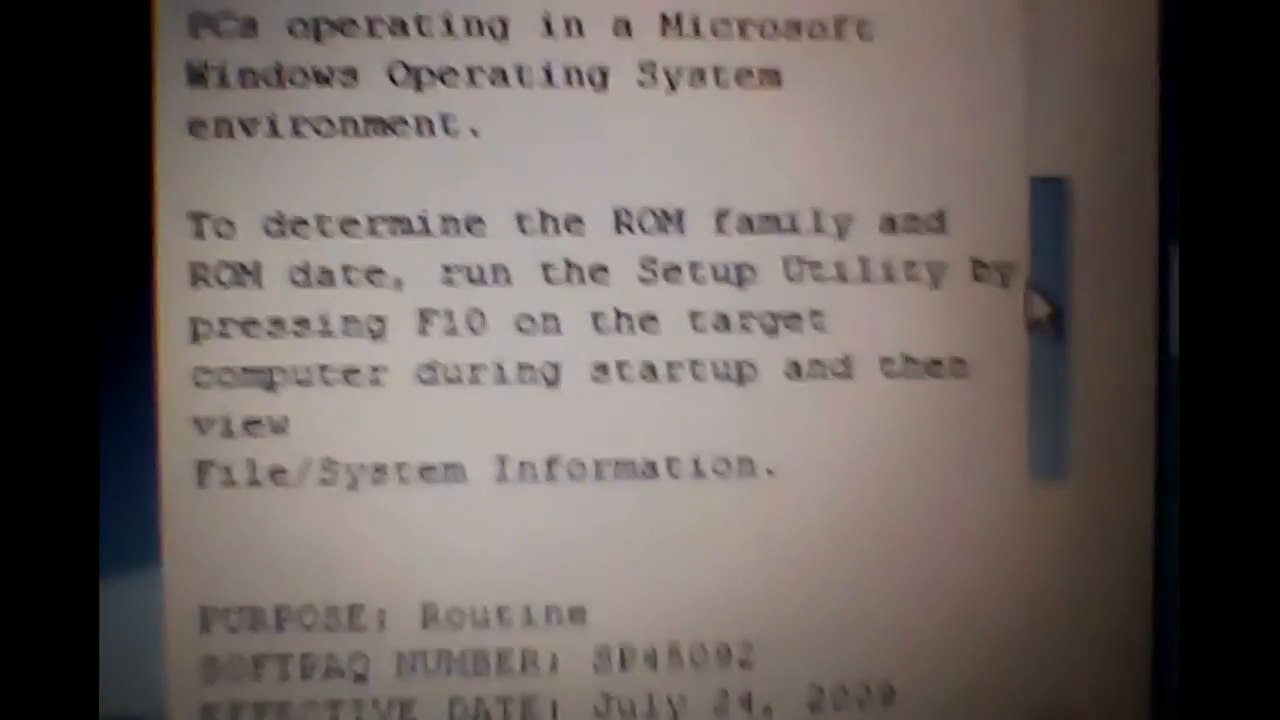
scroll(down, 3)
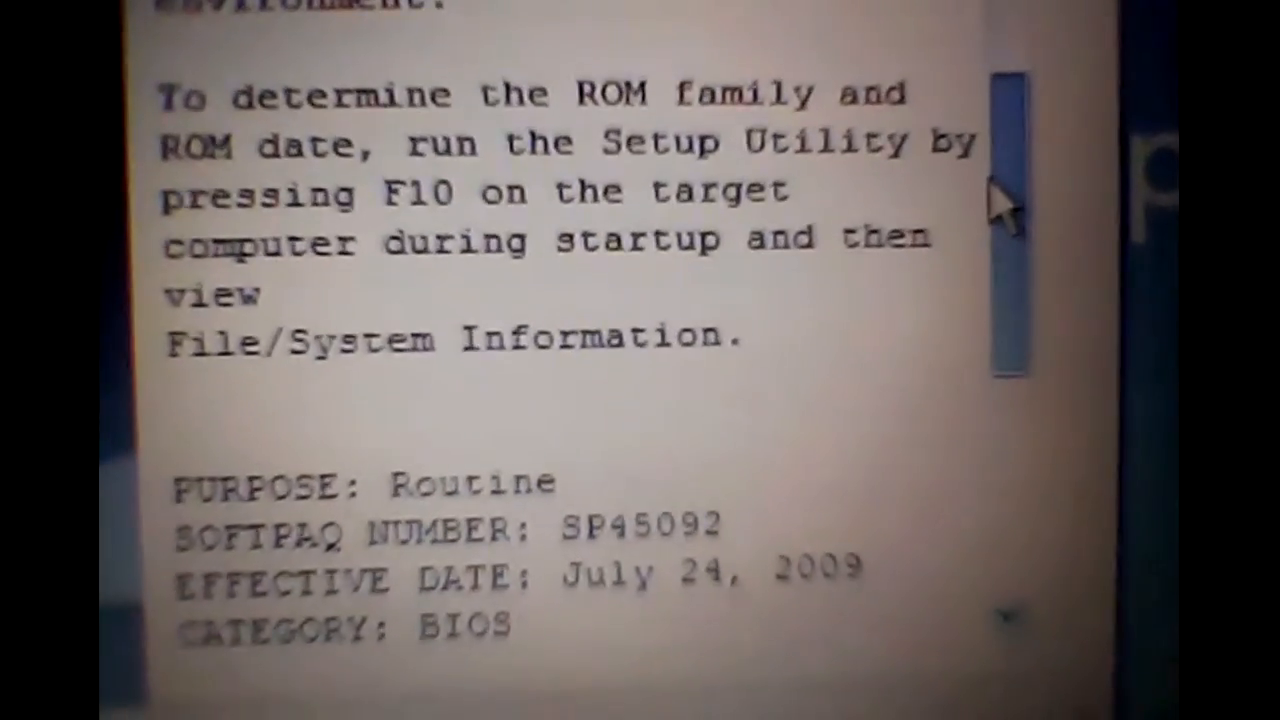
scroll(down, 3)
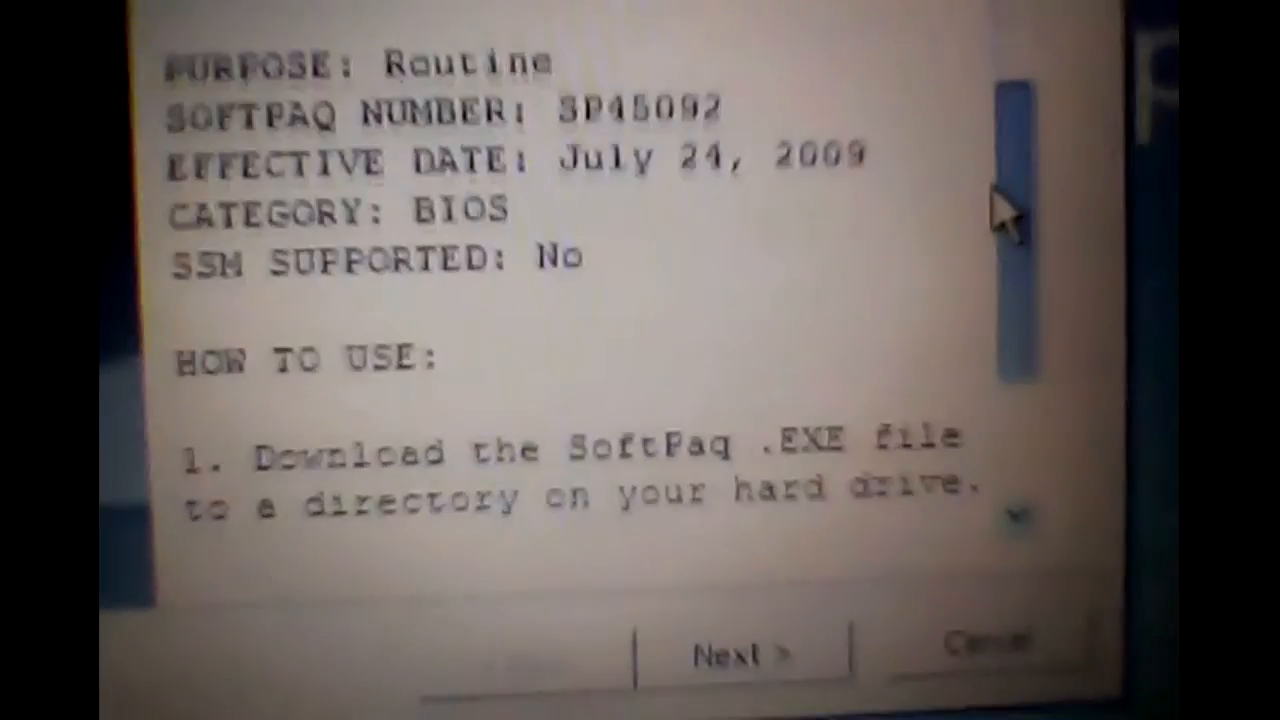
scroll(down, 3)
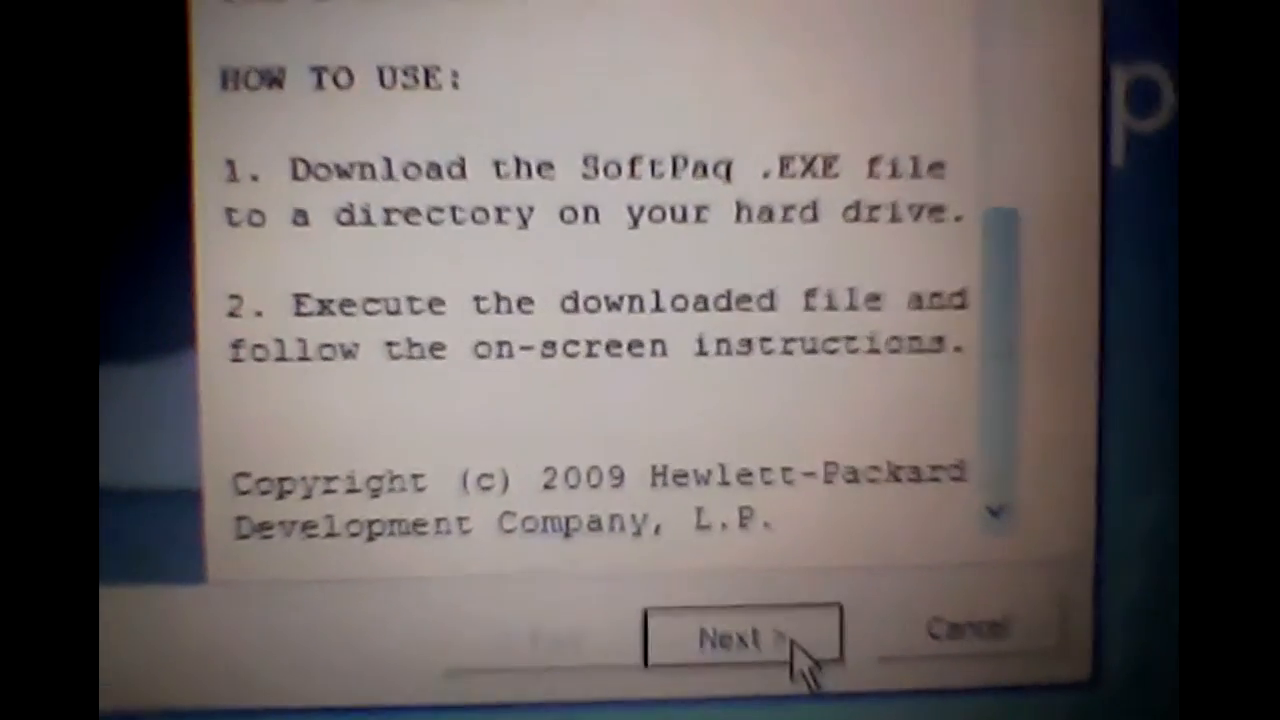
Move past the package description and accept the license agreement terms.
click(744, 638)
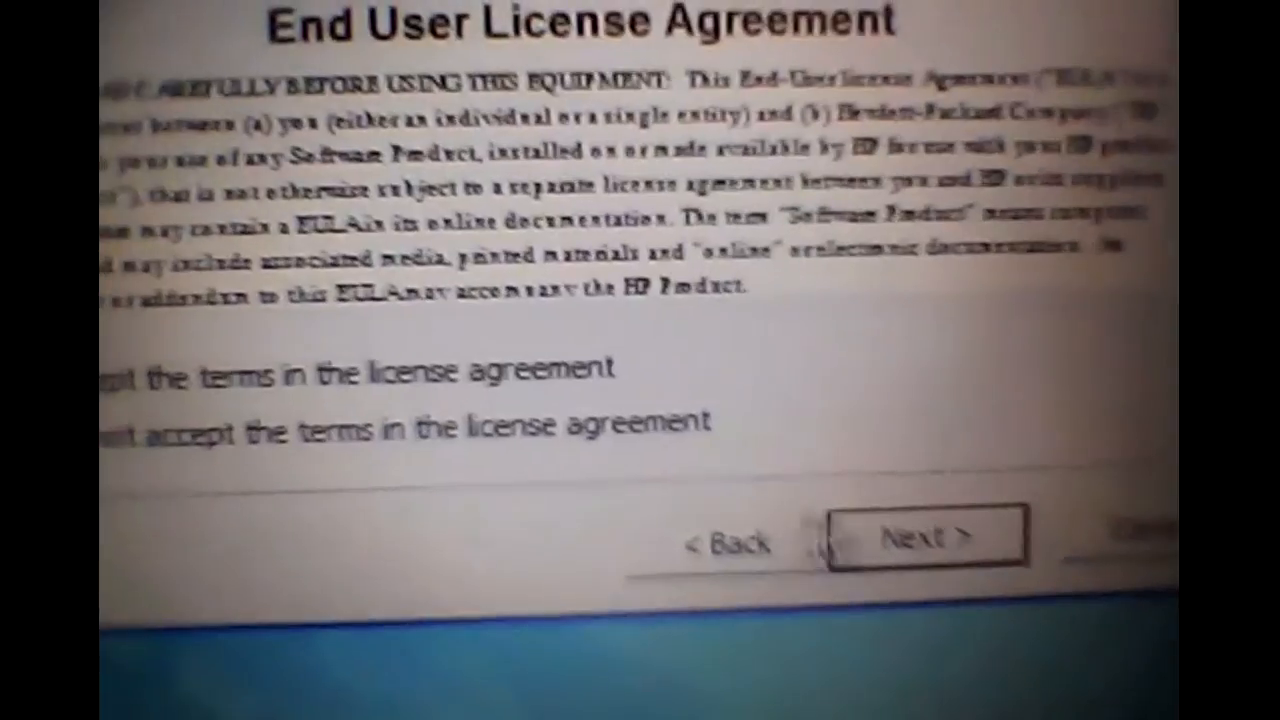
click(928, 532)
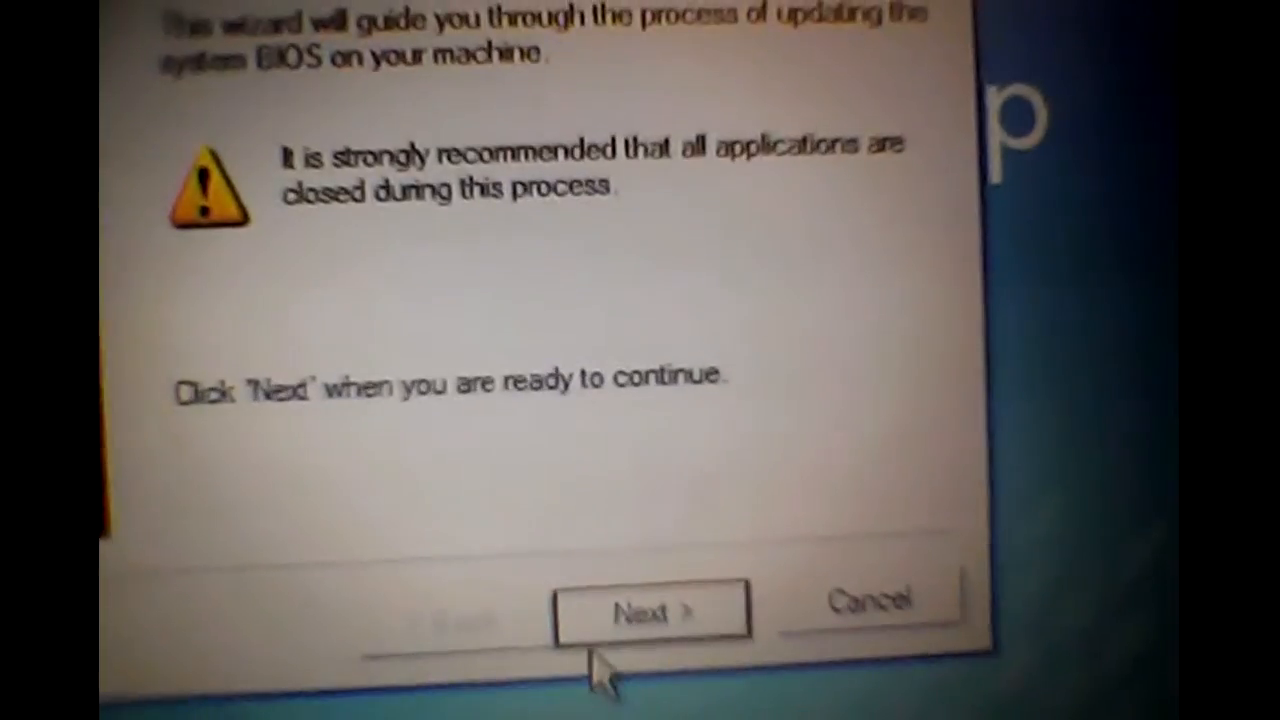
click(650, 610)
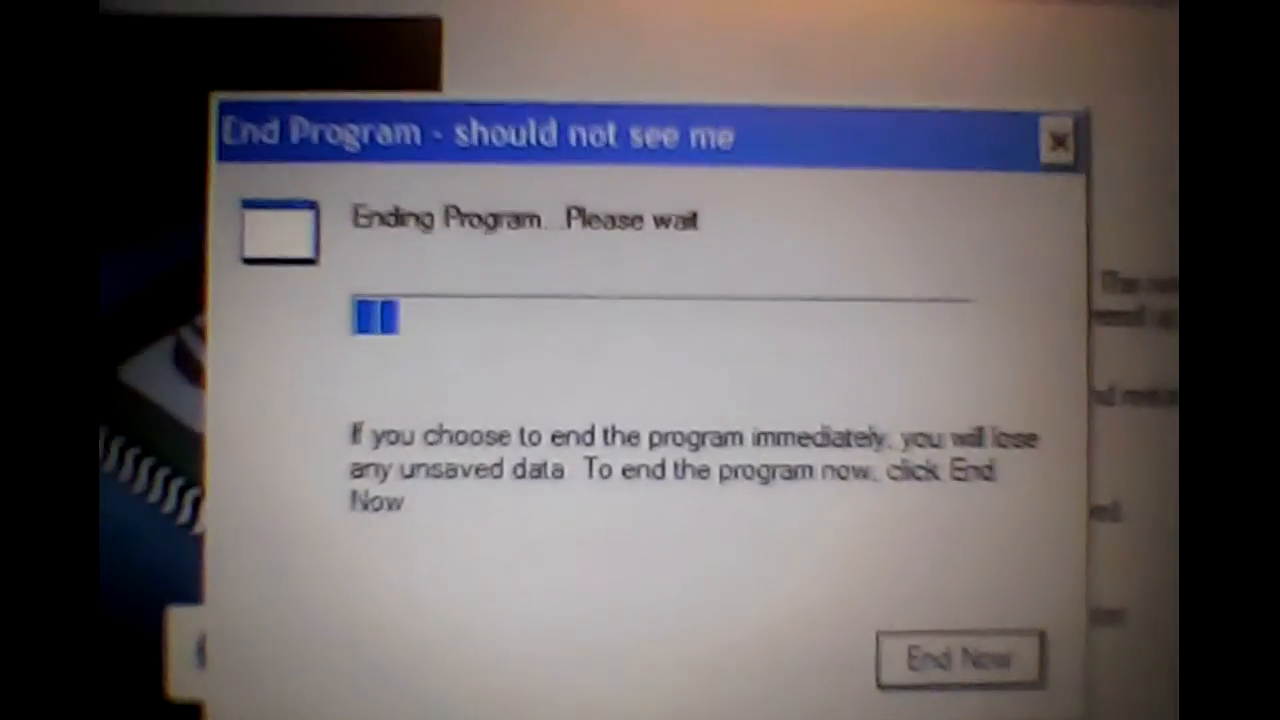
End the unresponsive program now so Windows can shut down and restart.
click(960, 658)
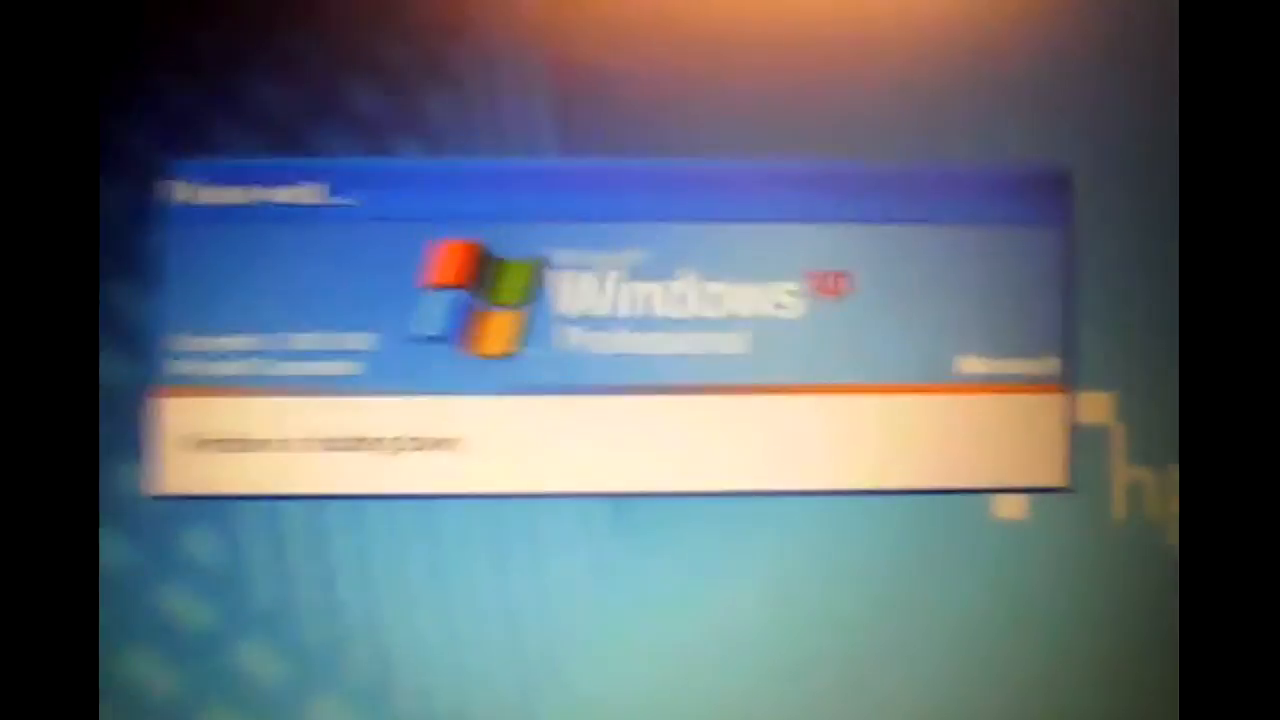